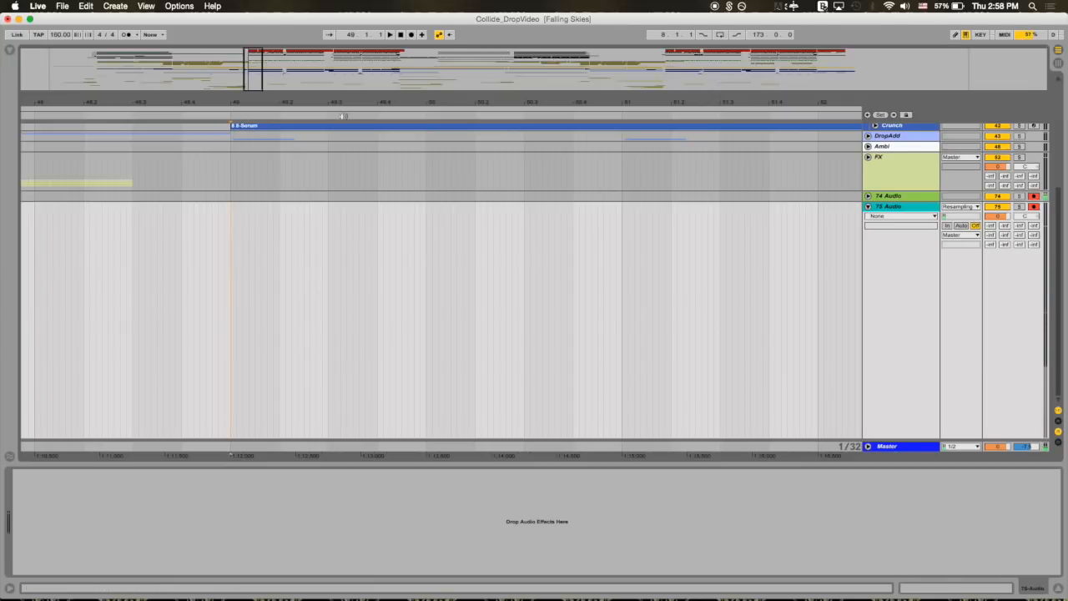
# Step: Start Arrangement recording so the drop from bar 49 resamples onto armed track 75
pyautogui.click(400, 34)
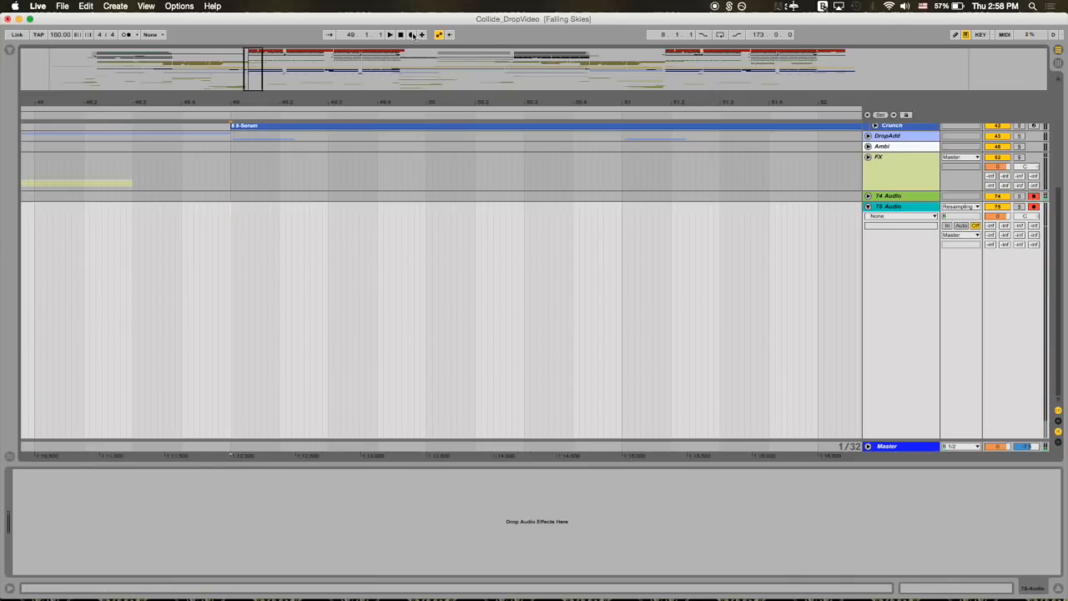
pyautogui.click(410, 34)
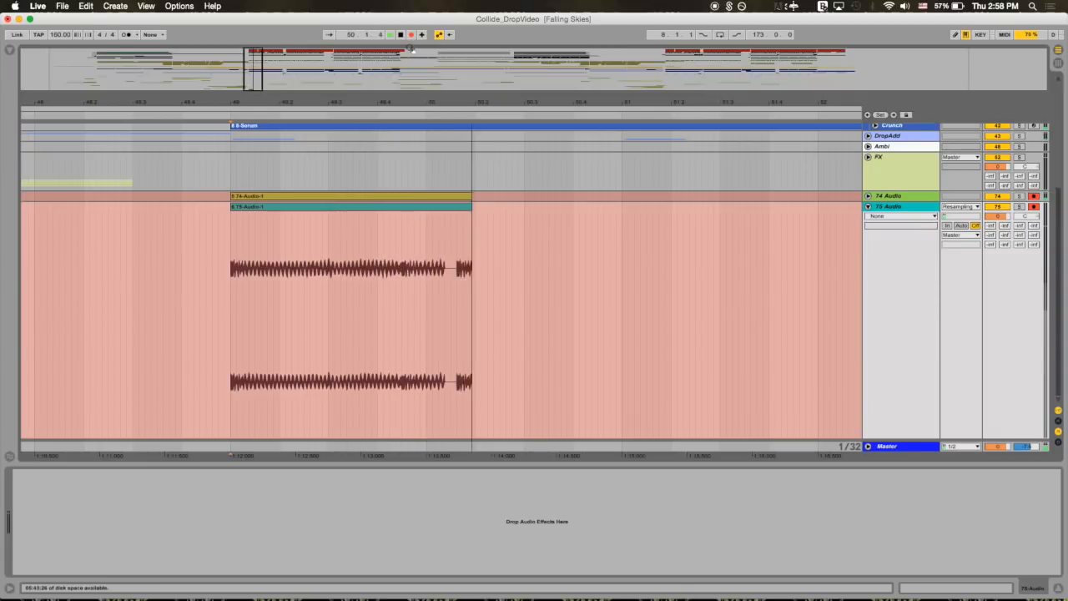
pyautogui.click(410, 34)
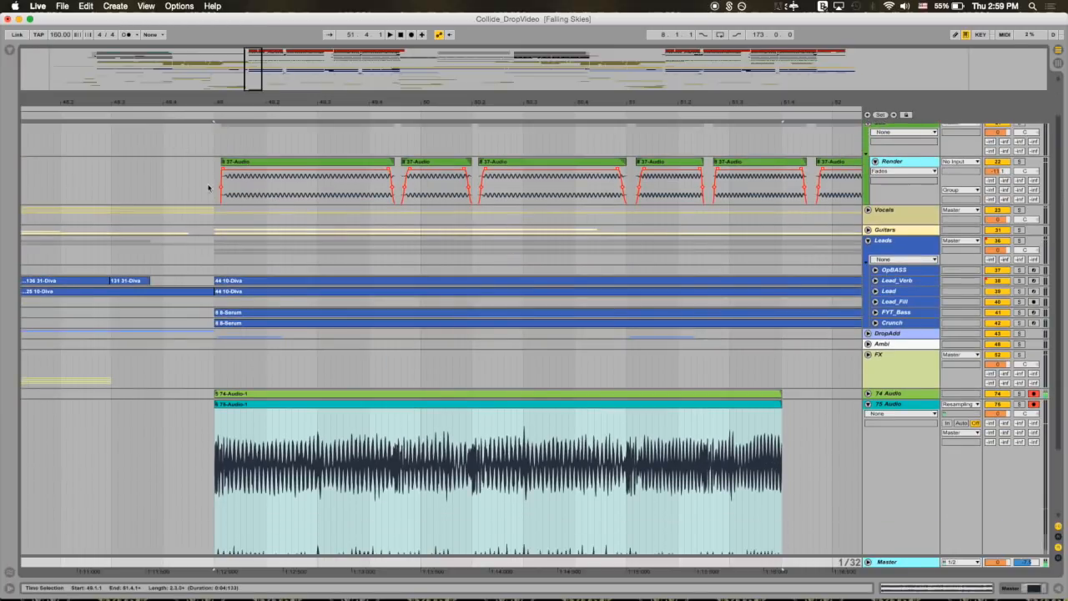
pyautogui.moveTo(531, 182)
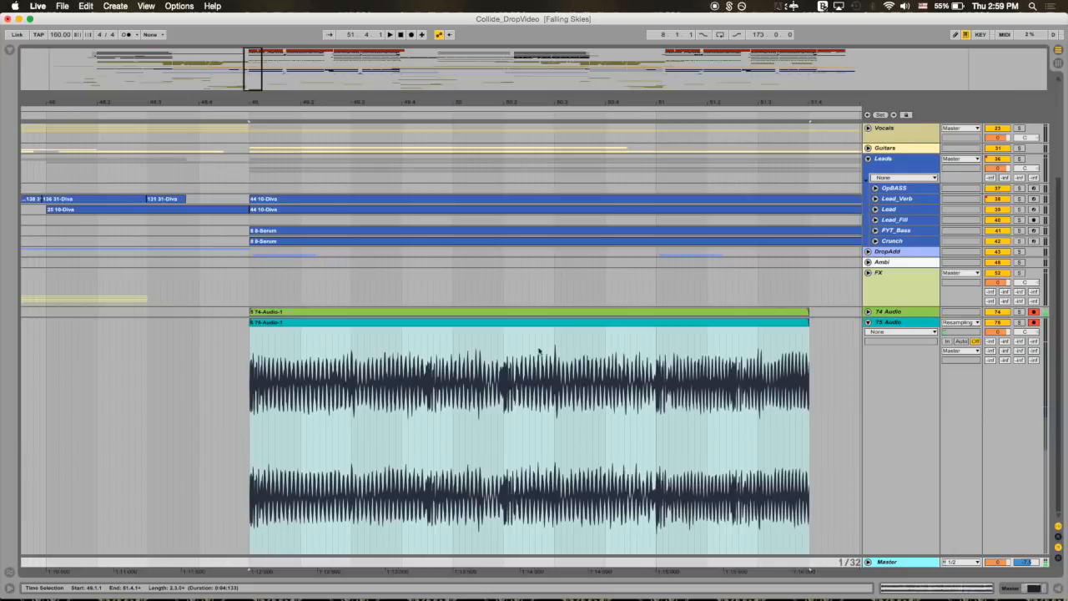
pyautogui.moveTo(242, 371)
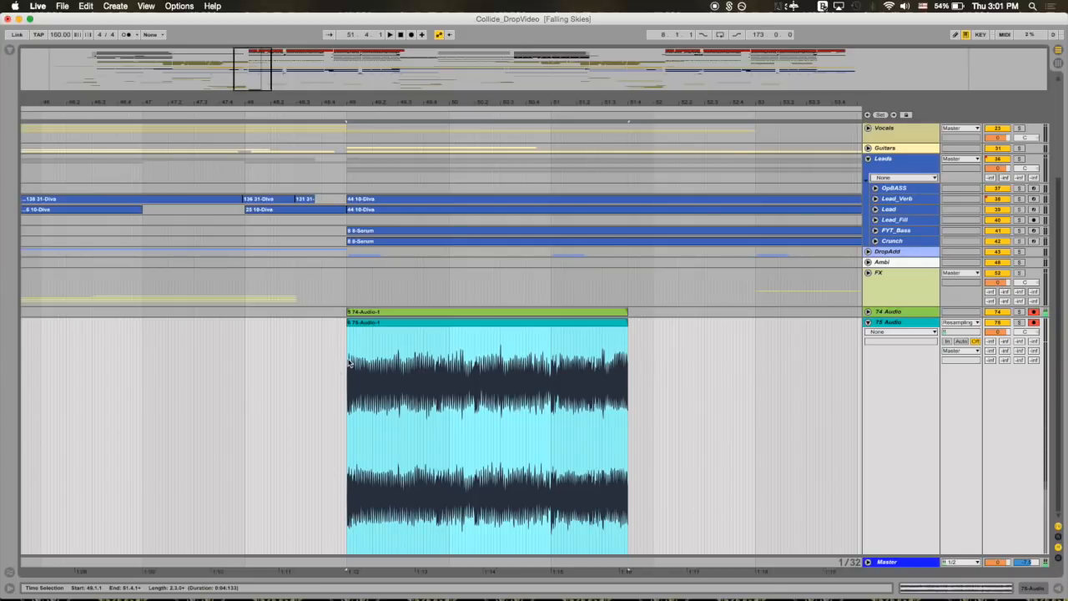
pyautogui.moveTo(621, 359)
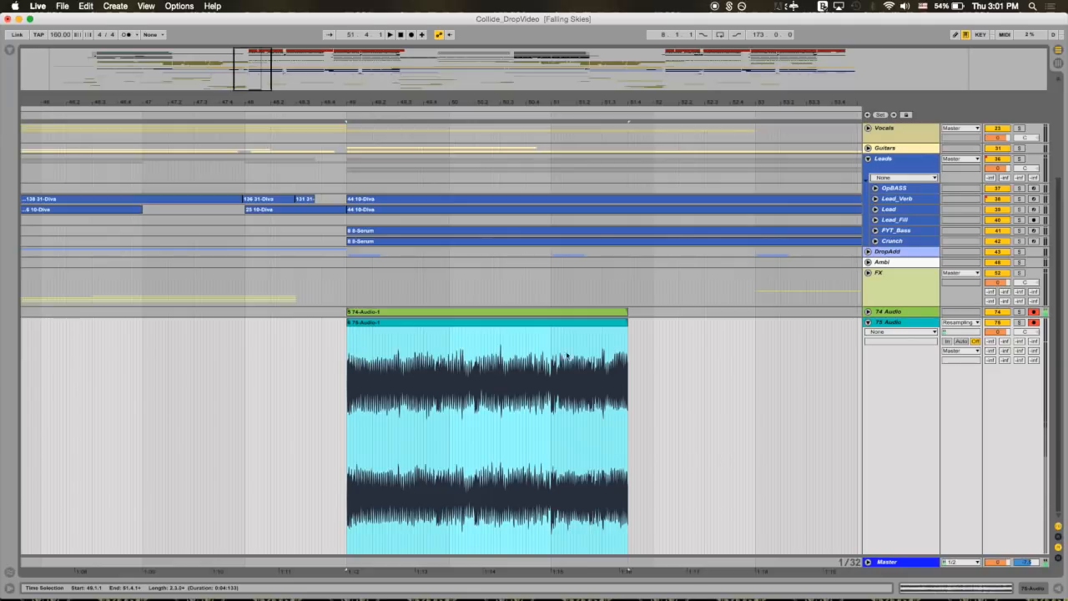
pyautogui.moveTo(615, 357)
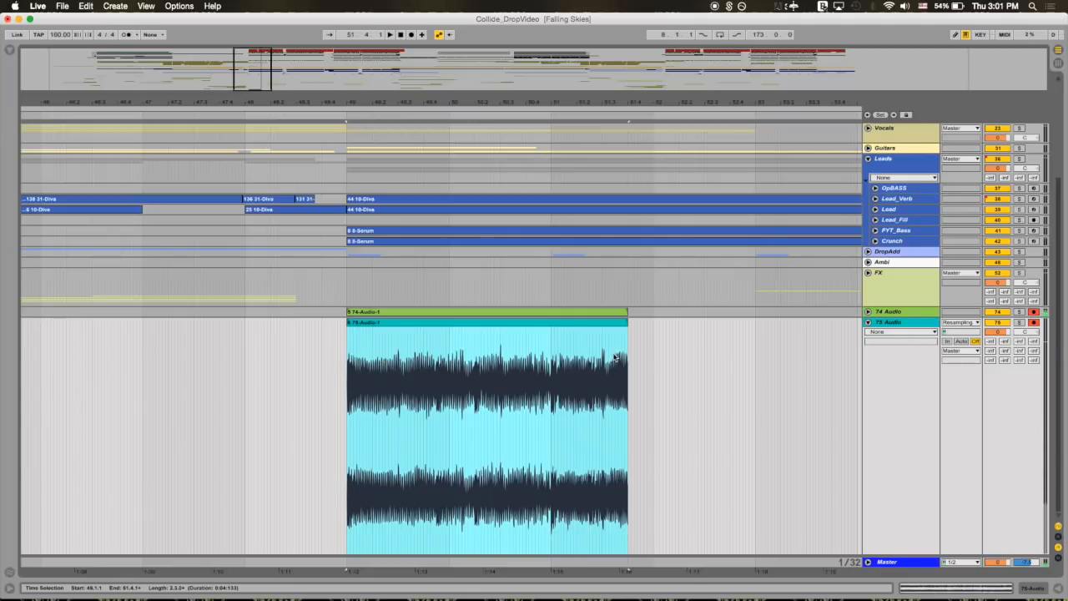